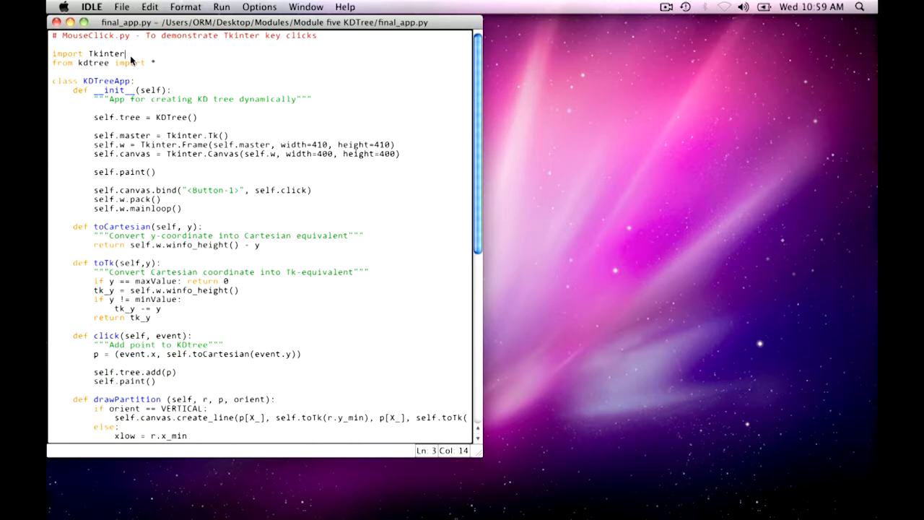
mouse_move(257, 153)
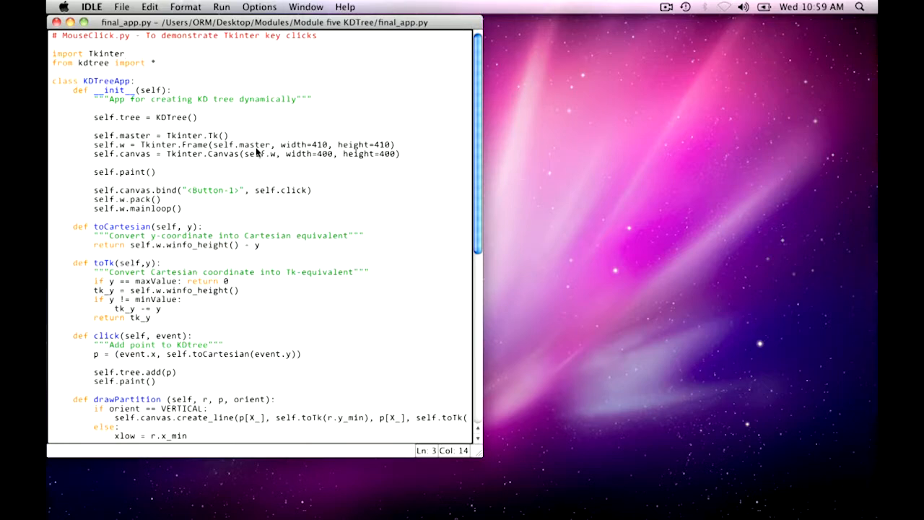
Step: Run the module with F5 and add the first red point, creating a vertical partition line
key(F5)
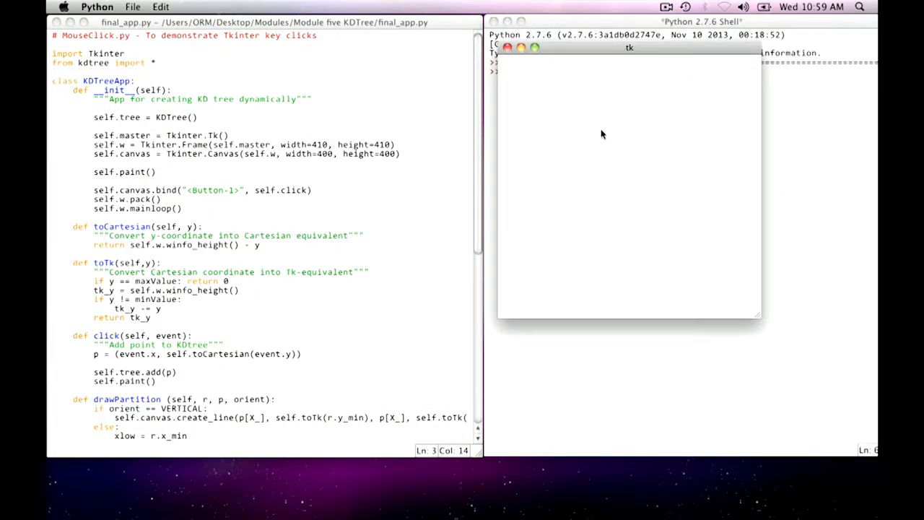
mouse_move(598, 128)
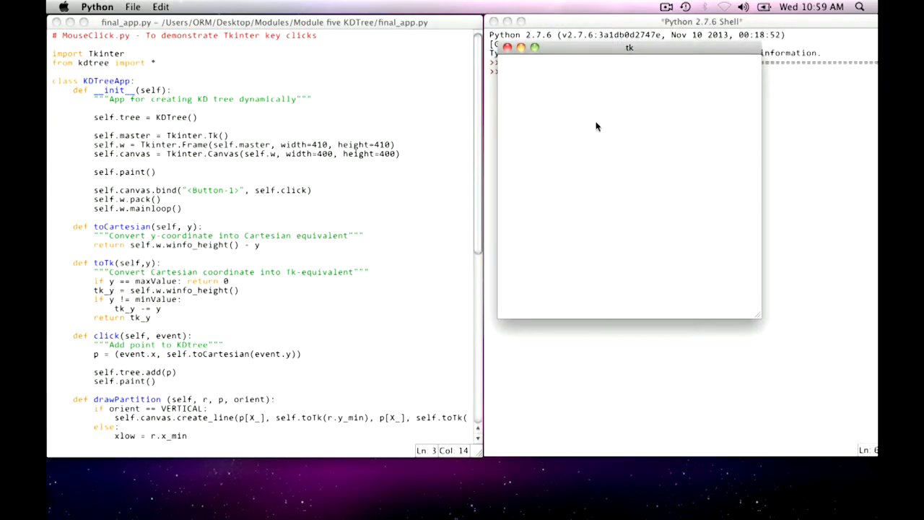
click(630, 185)
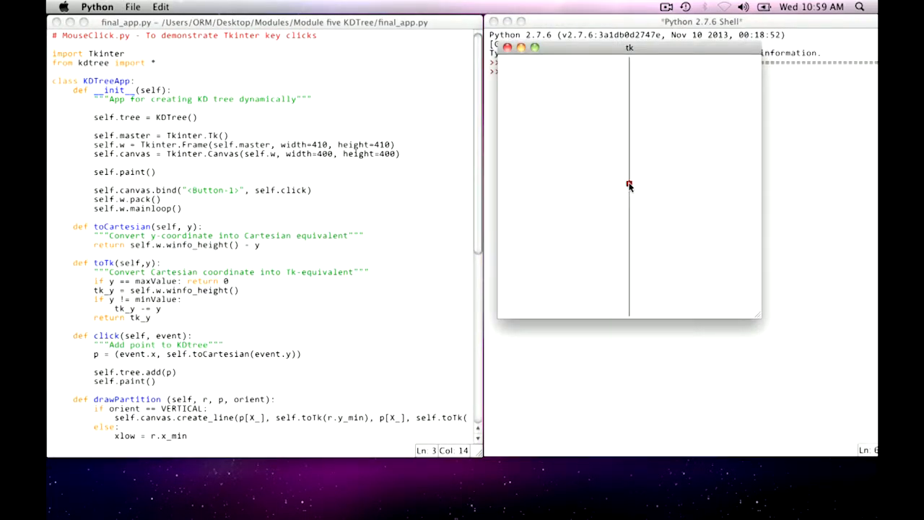
click(628, 184)
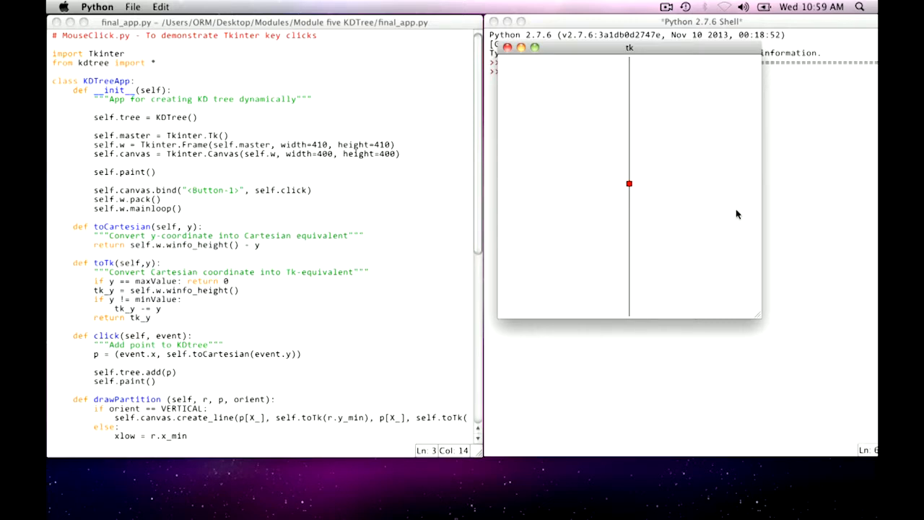
mouse_move(569, 173)
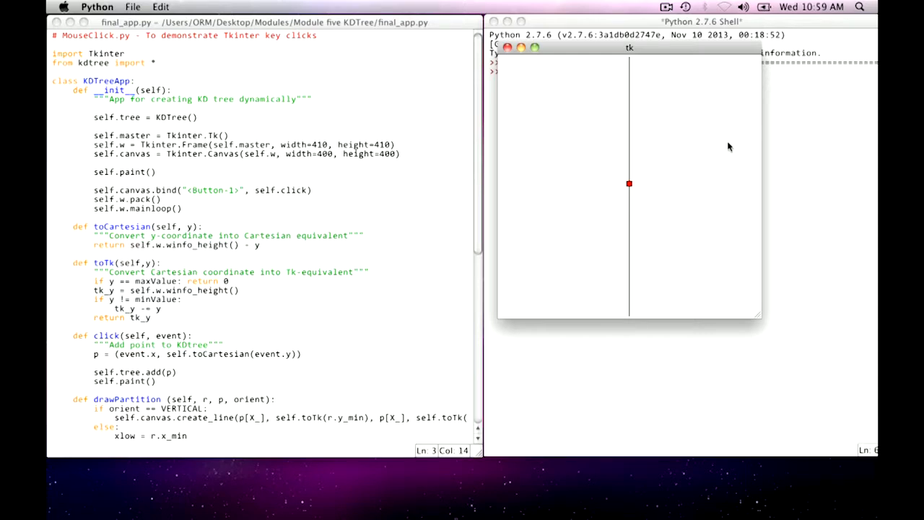
mouse_move(551, 121)
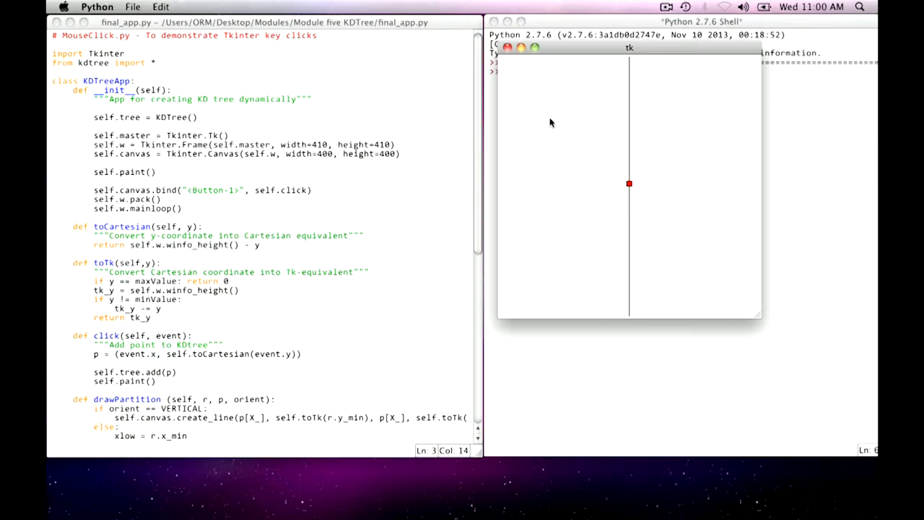
Step: Add a second point in the left region and a third in the right region, each drawing a horizontal split
click(550, 118)
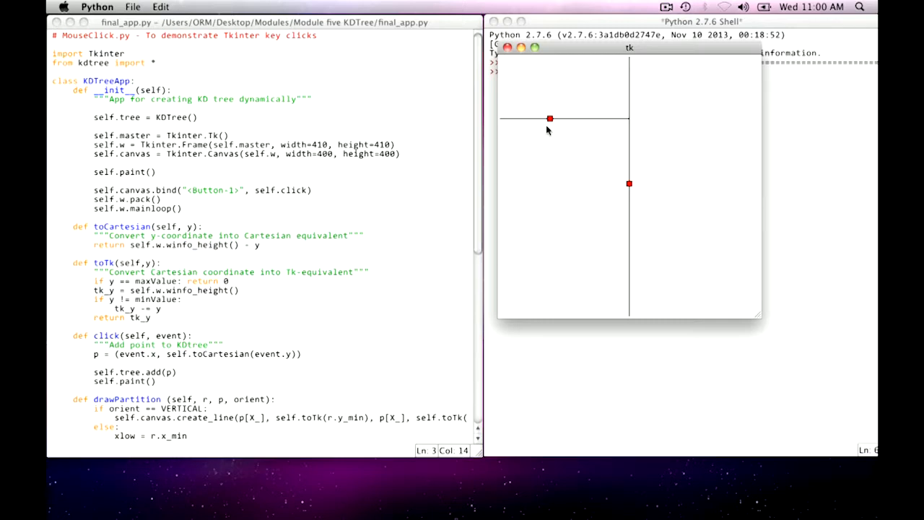
mouse_move(554, 112)
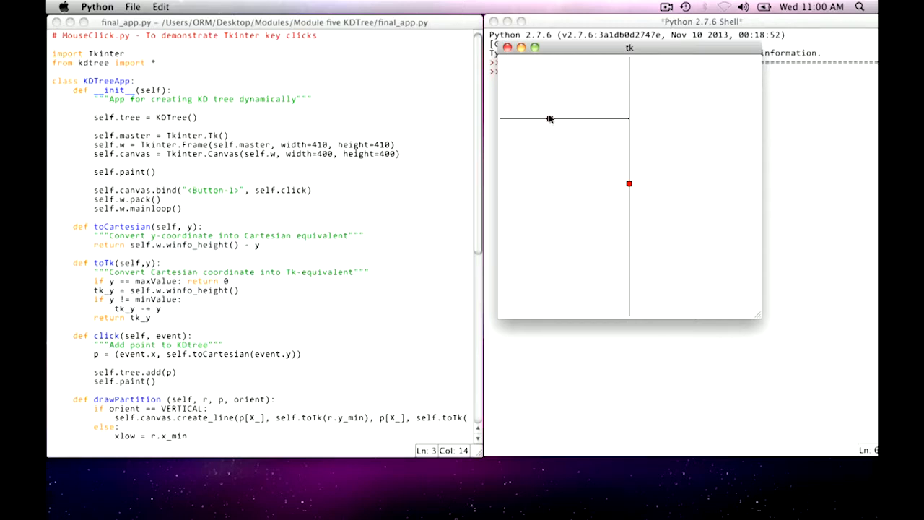
click(549, 119)
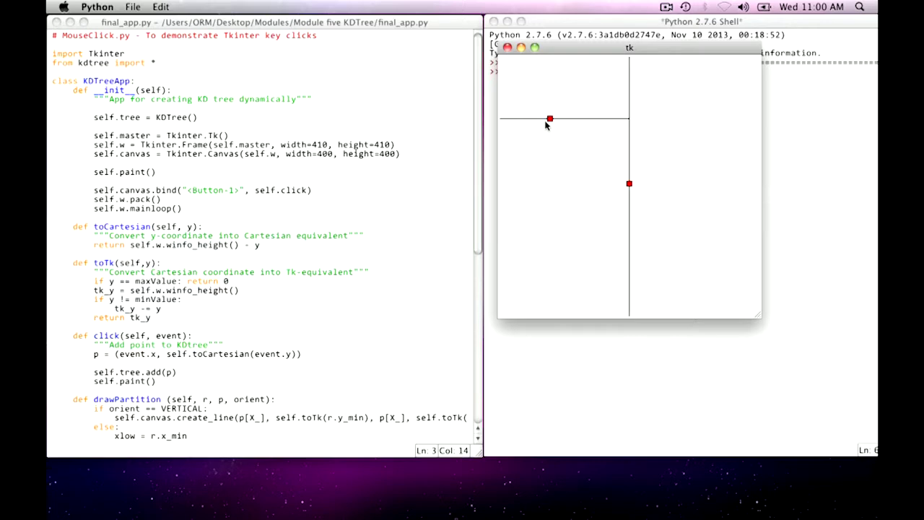
mouse_move(546, 137)
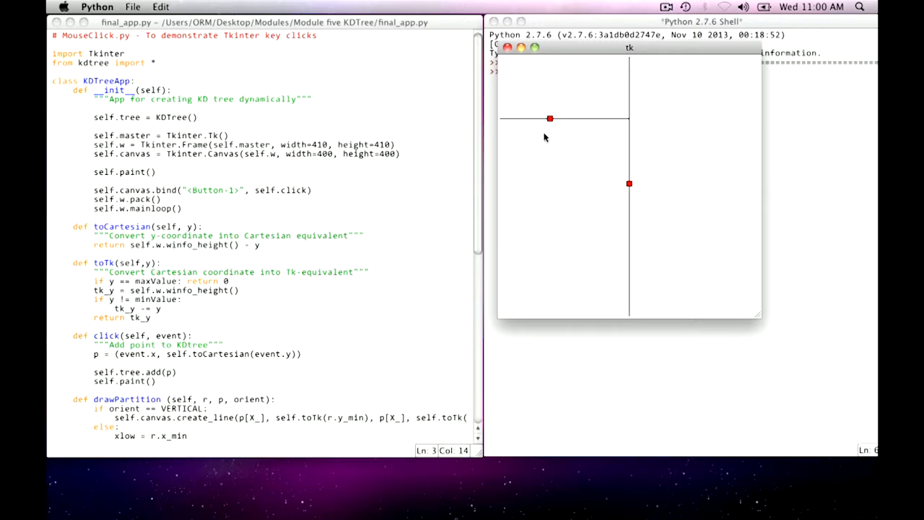
click(718, 171)
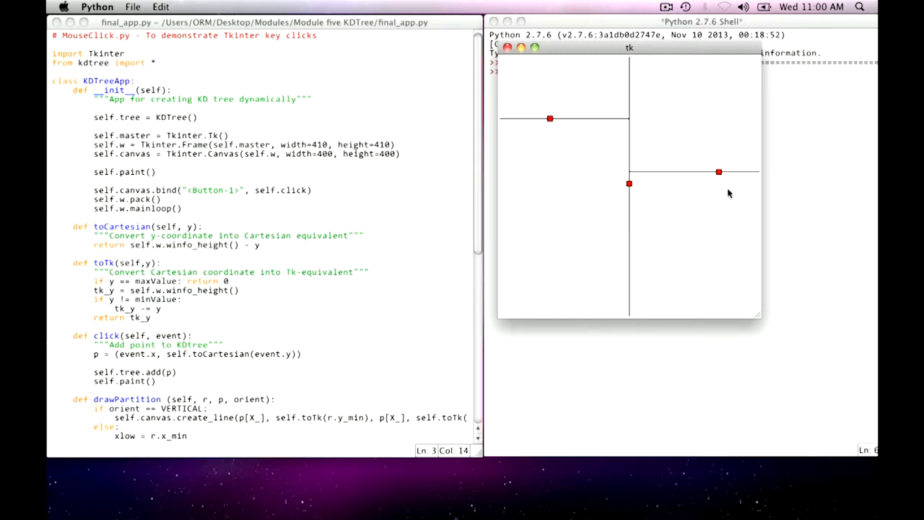
mouse_move(676, 240)
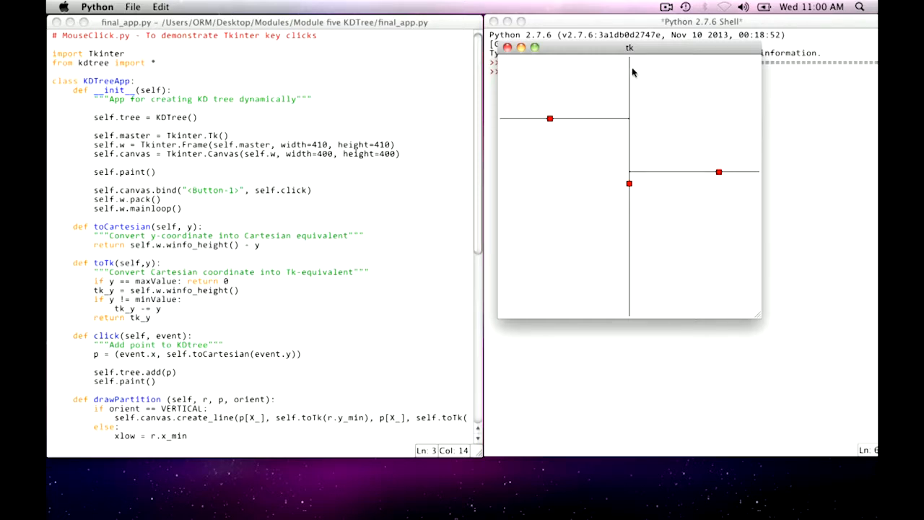
mouse_move(560, 152)
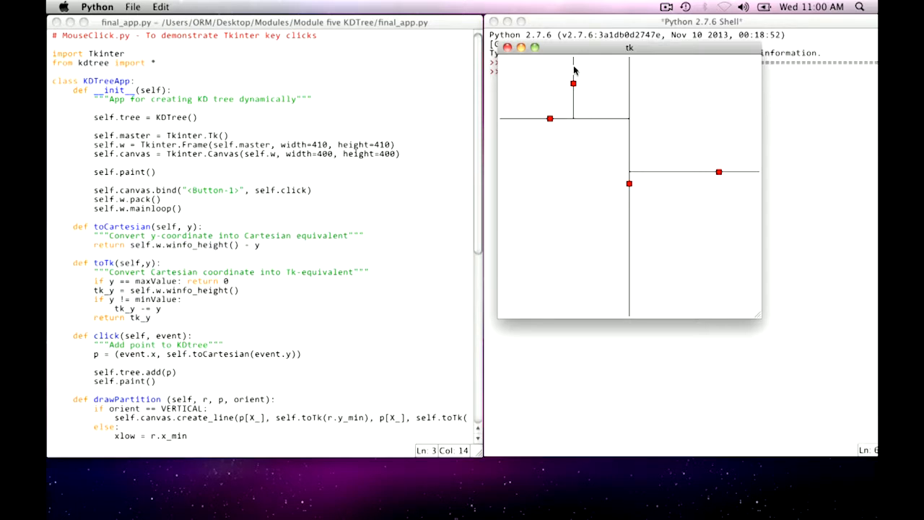
mouse_move(621, 56)
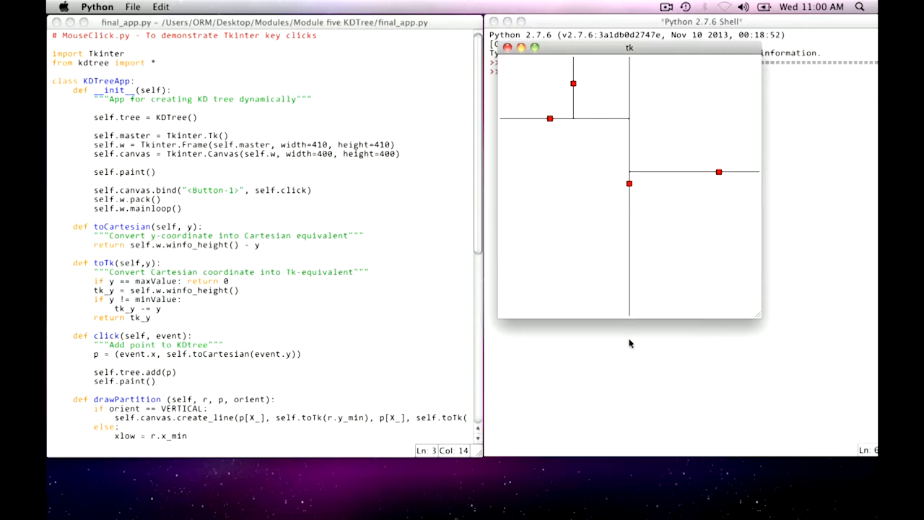
mouse_move(624, 85)
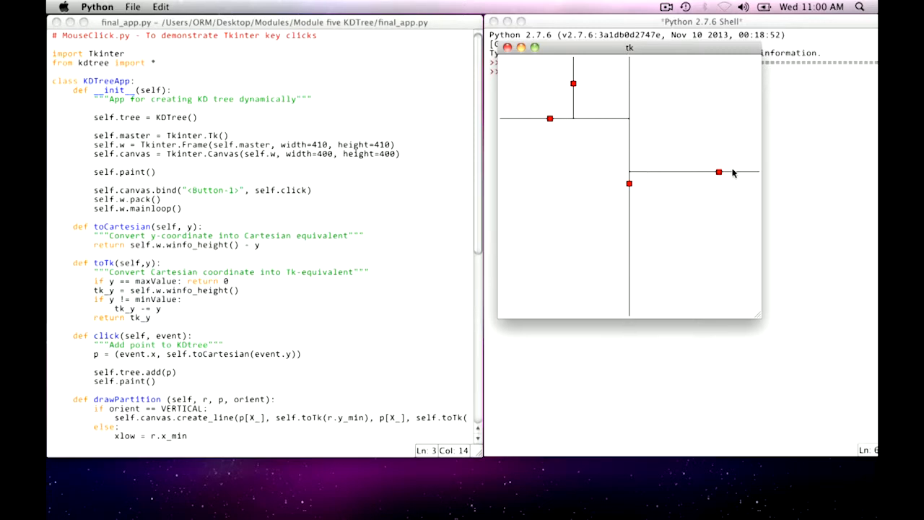
mouse_move(622, 115)
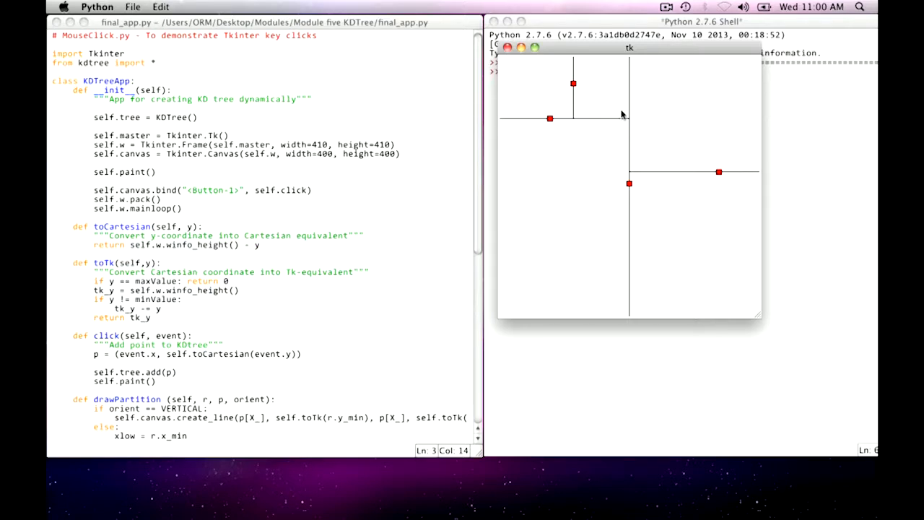
mouse_move(630, 123)
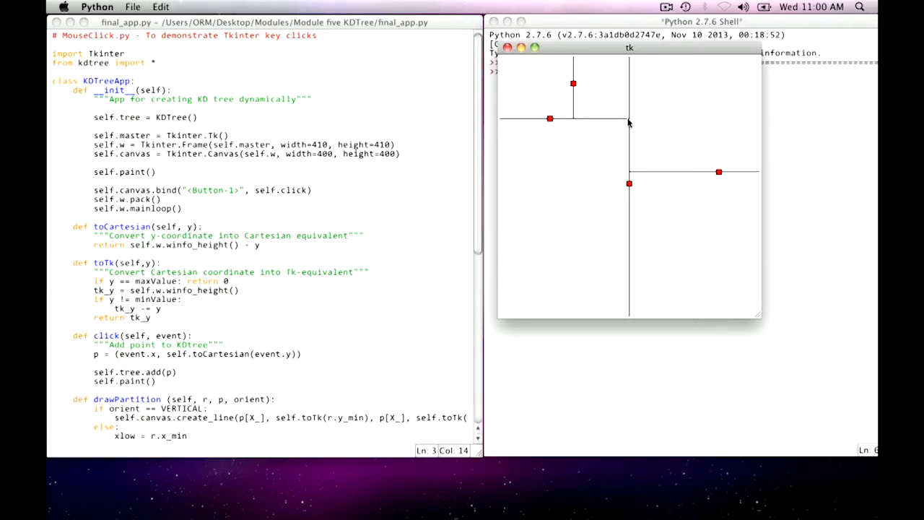
mouse_move(583, 167)
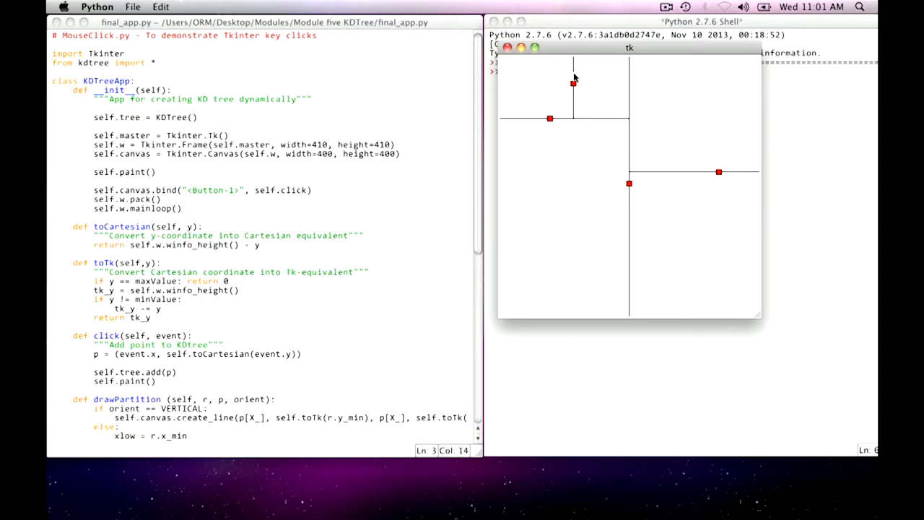
mouse_move(548, 106)
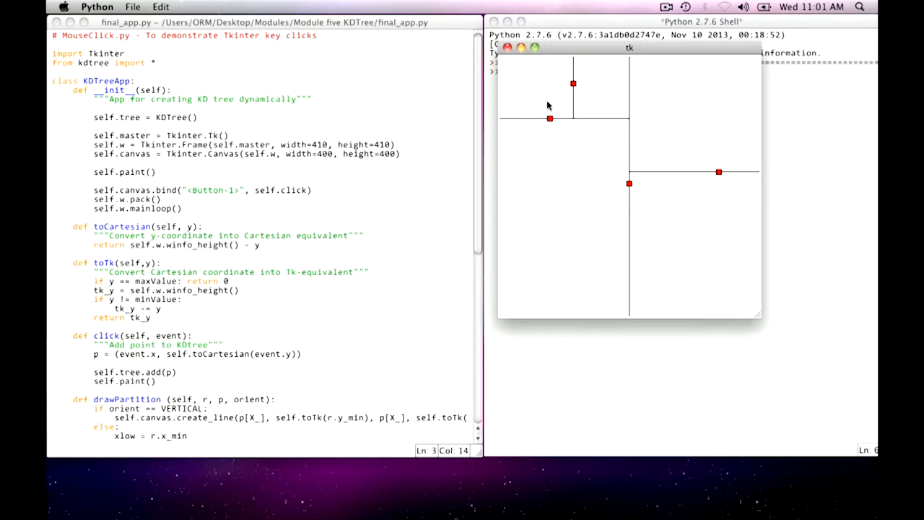
mouse_move(537, 234)
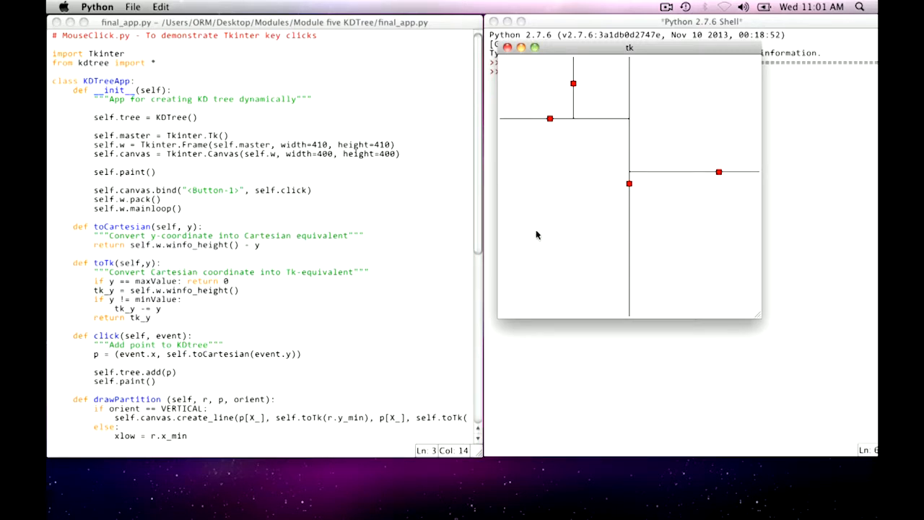
Step: Add two more points on the right side, further subdividing its regions
click(689, 147)
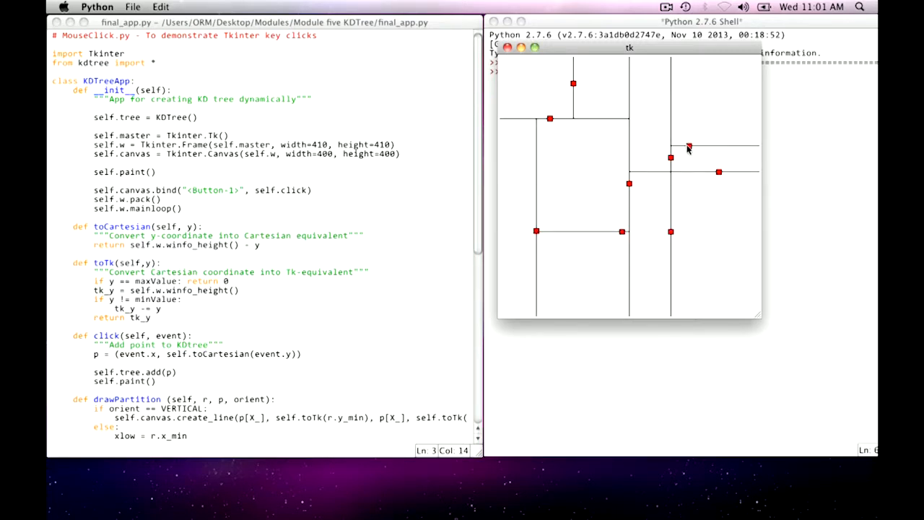
click(710, 282)
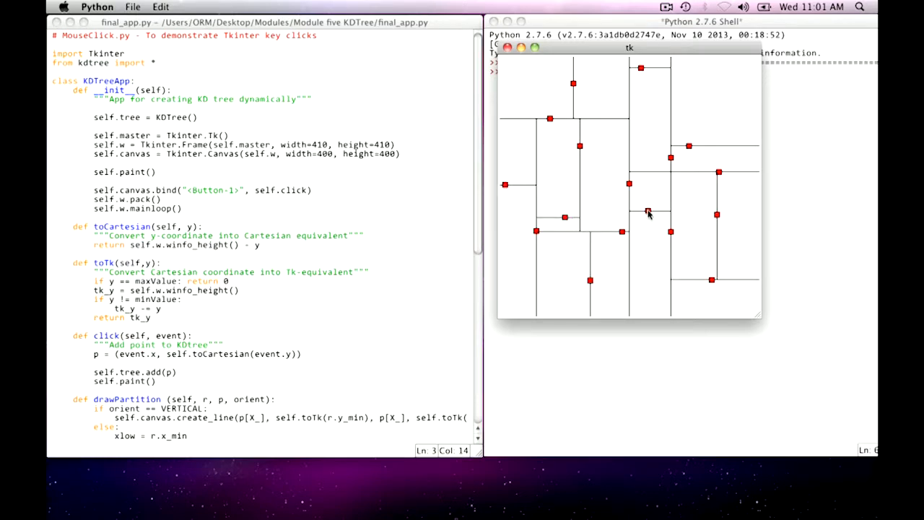
mouse_move(653, 231)
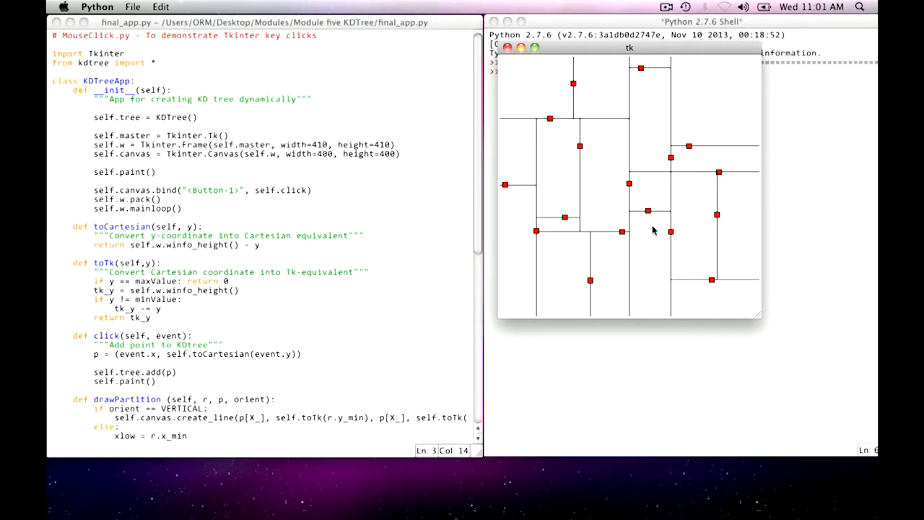
mouse_move(801, 34)
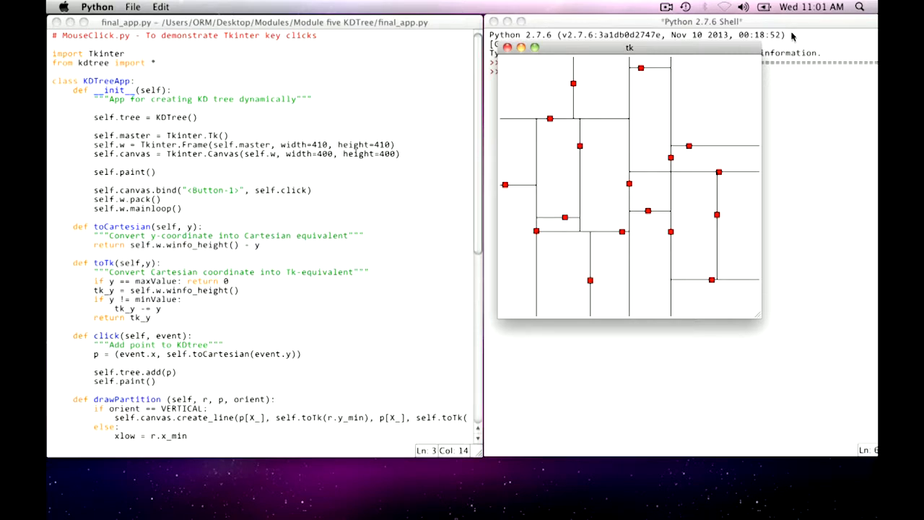
mouse_move(590, 213)
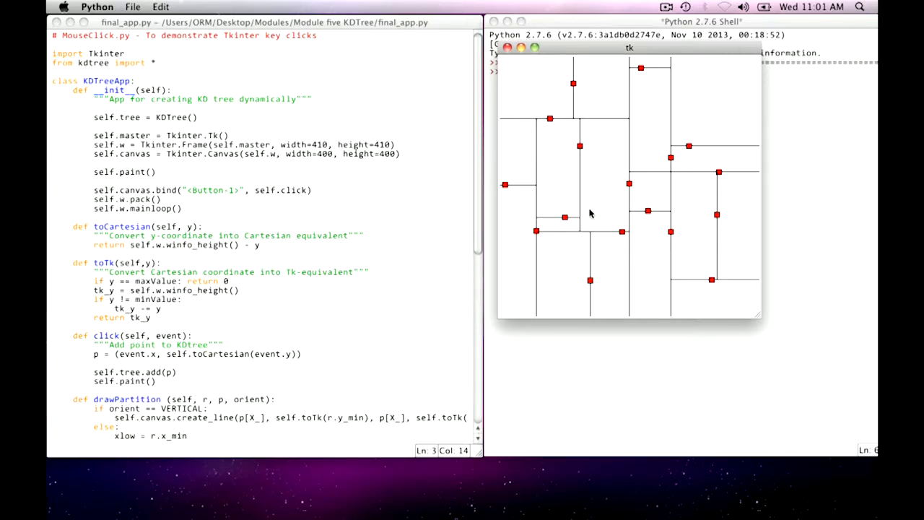
mouse_move(583, 199)
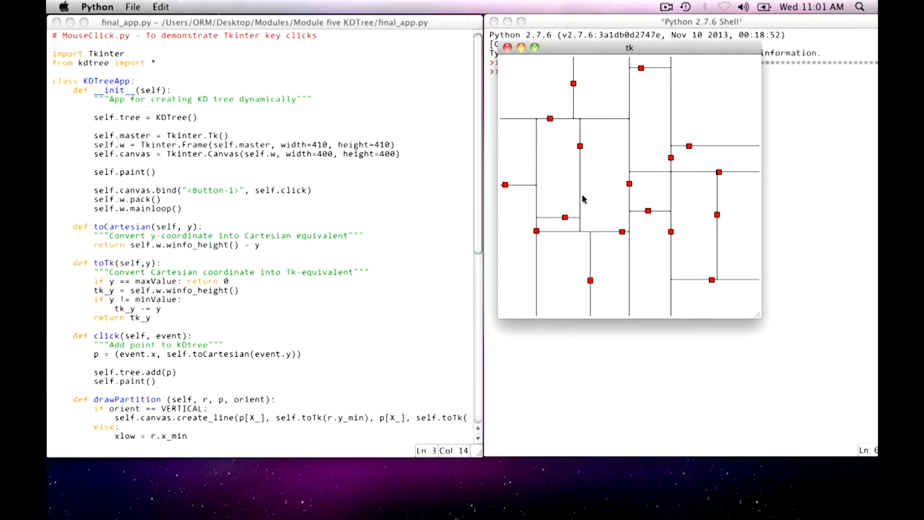
mouse_move(632, 101)
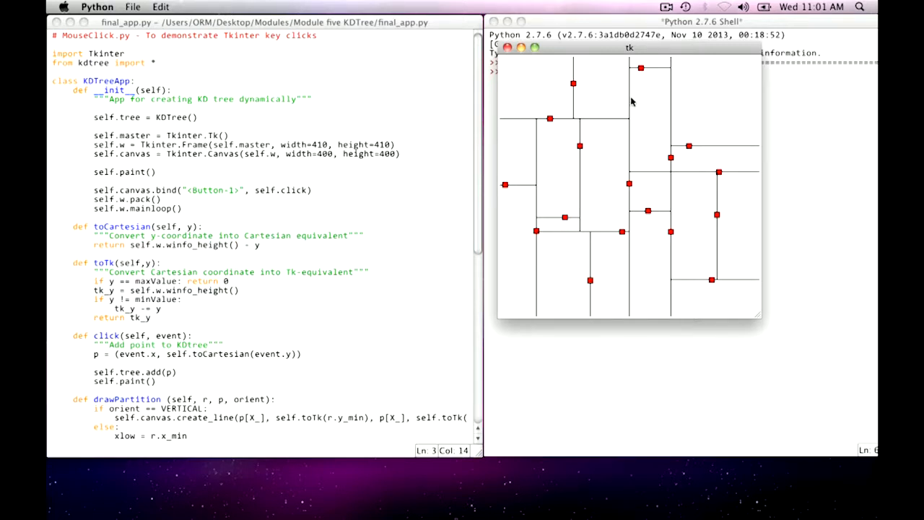
mouse_move(630, 158)
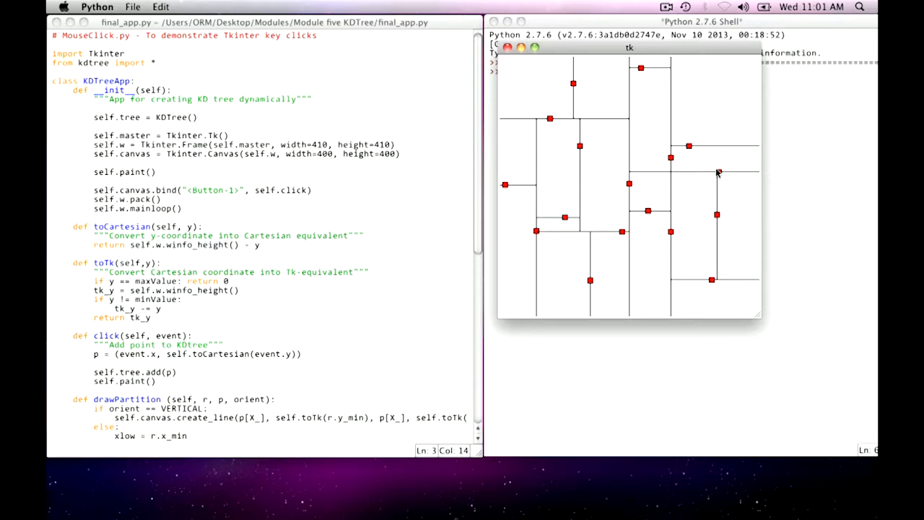
mouse_move(686, 159)
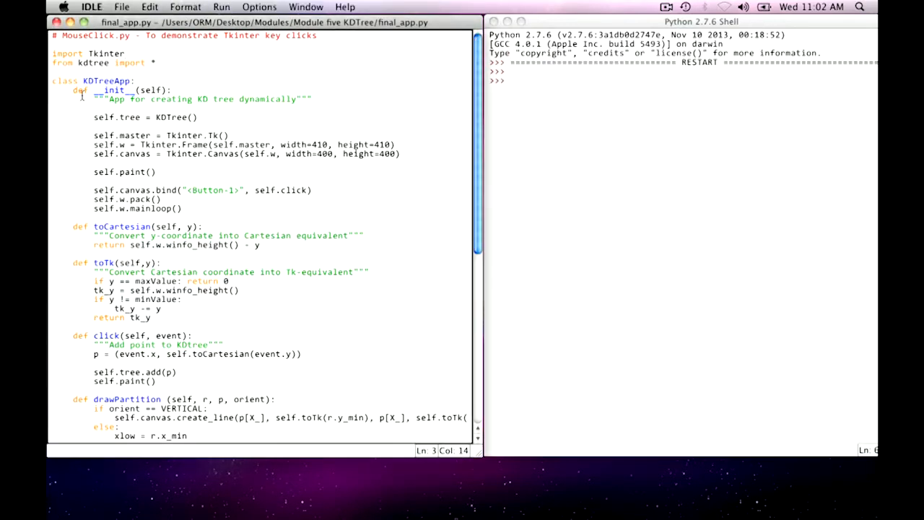
Step: Return focus to the final_app.py editor window after the demo closes
click(179, 172)
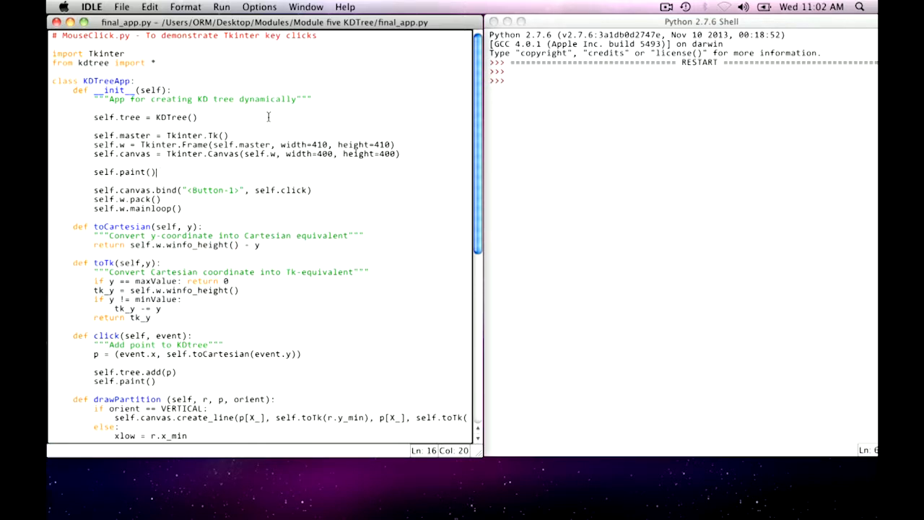
mouse_move(315, 118)
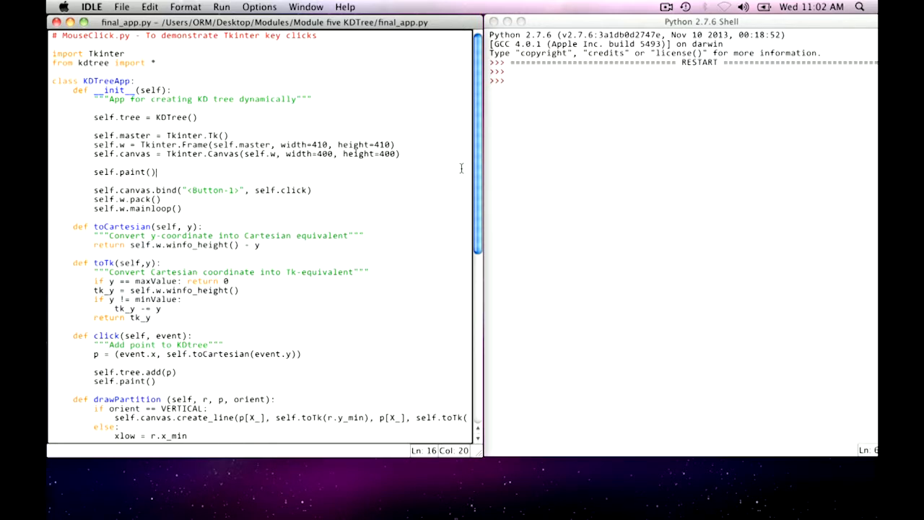
mouse_move(476, 176)
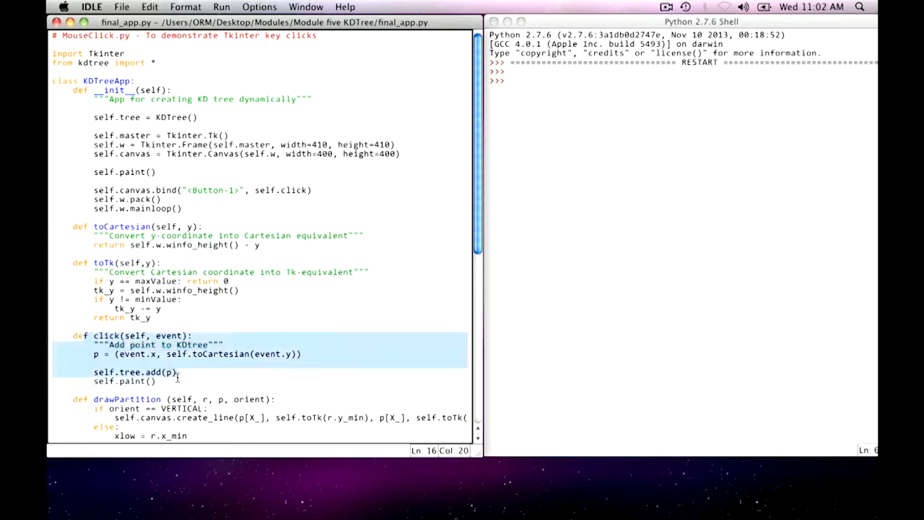
click(179, 372)
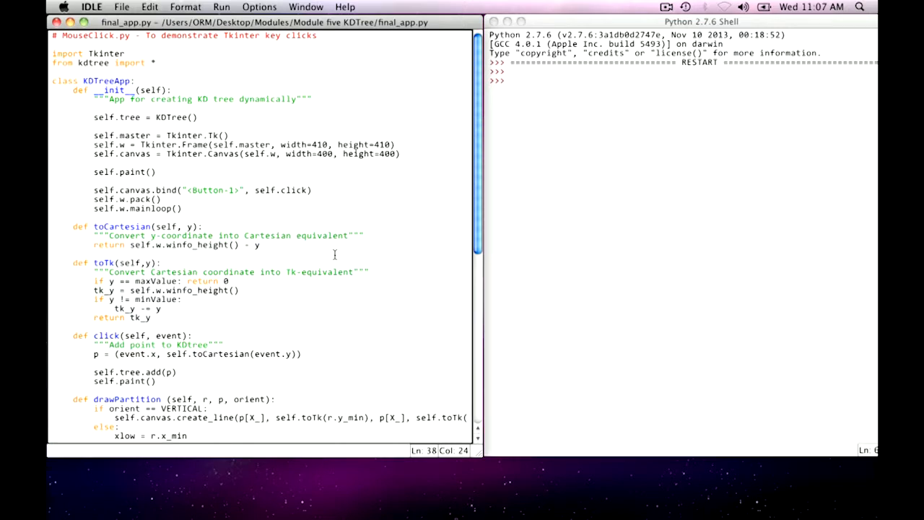
mouse_move(182, 388)
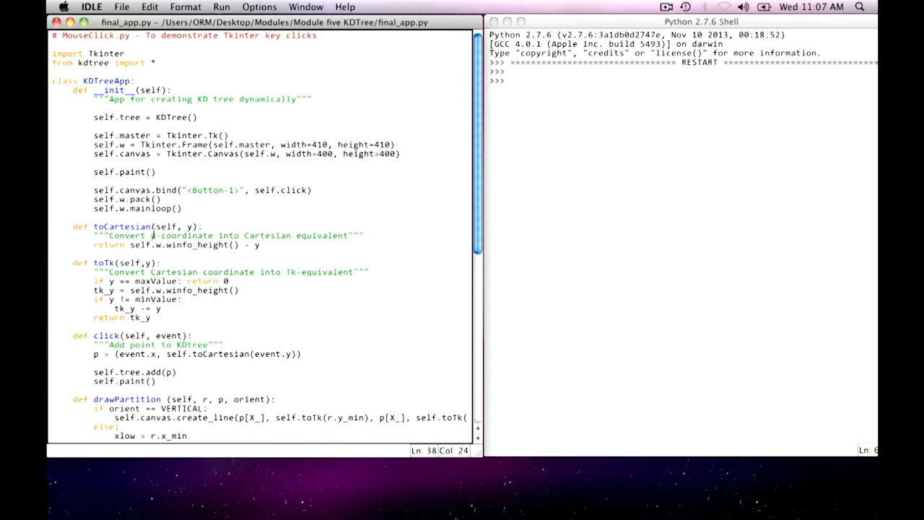
mouse_move(184, 246)
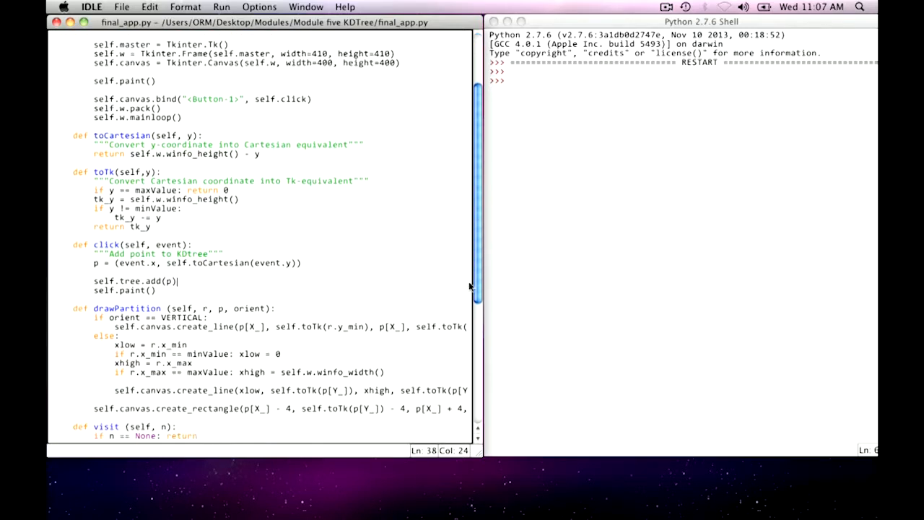
scroll(down, 3)
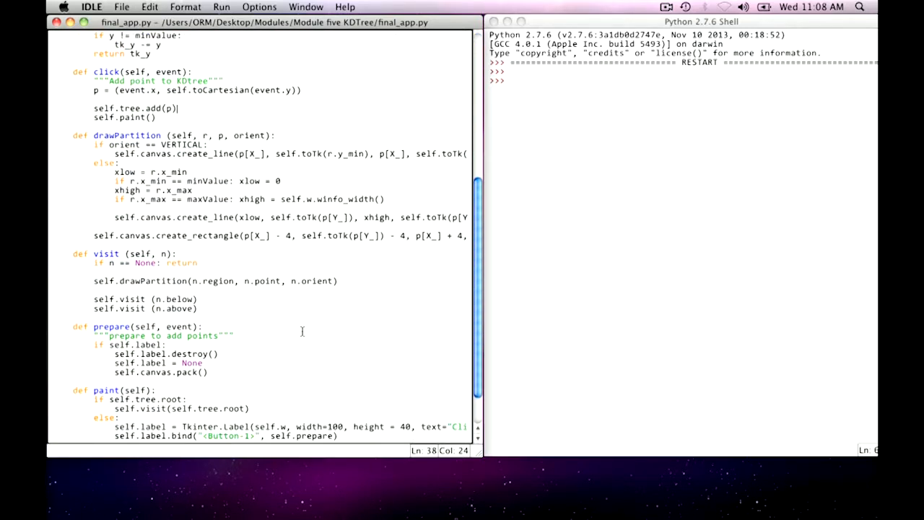
mouse_move(228, 303)
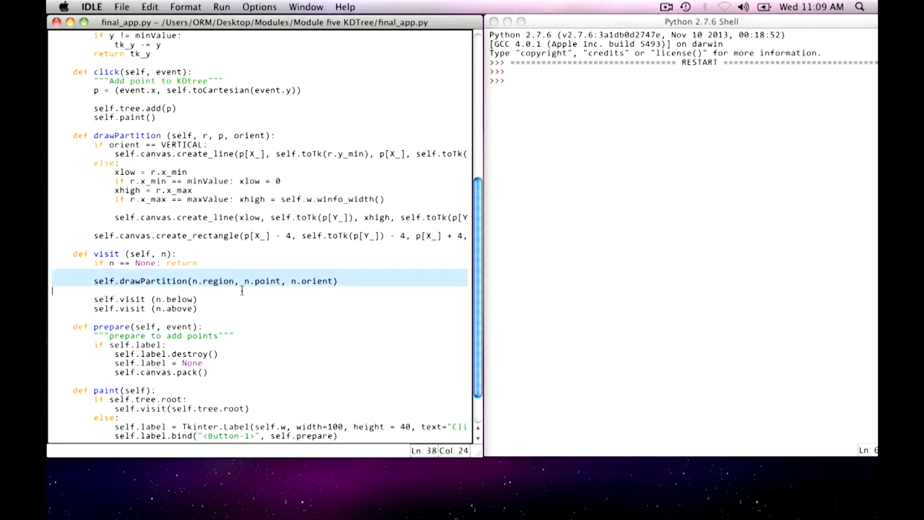
click(341, 280)
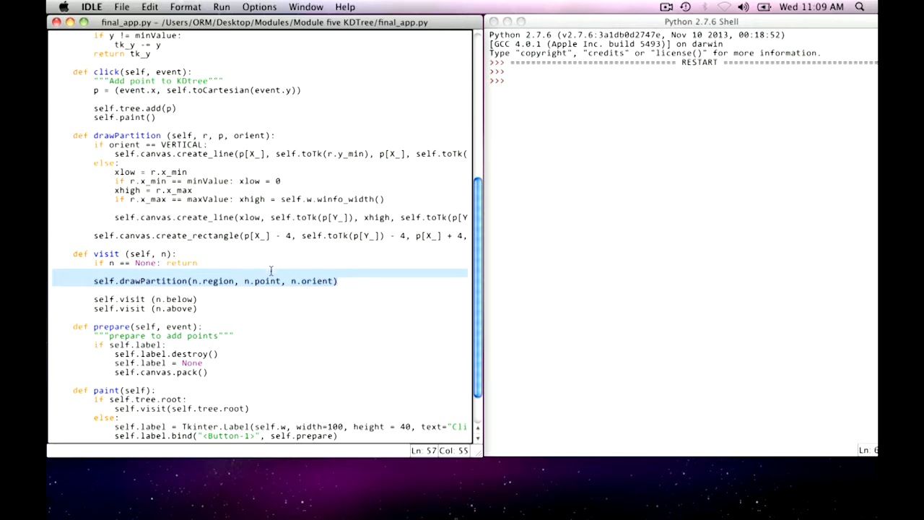
mouse_move(320, 285)
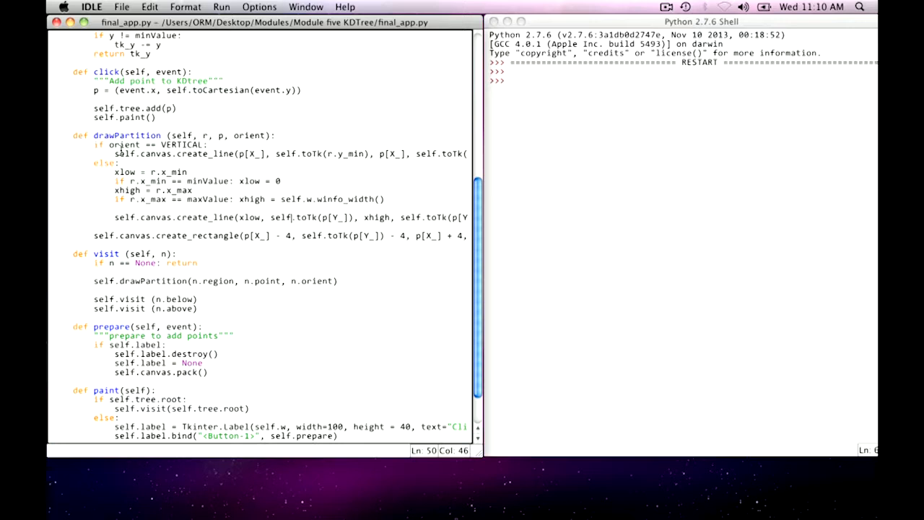
mouse_move(277, 176)
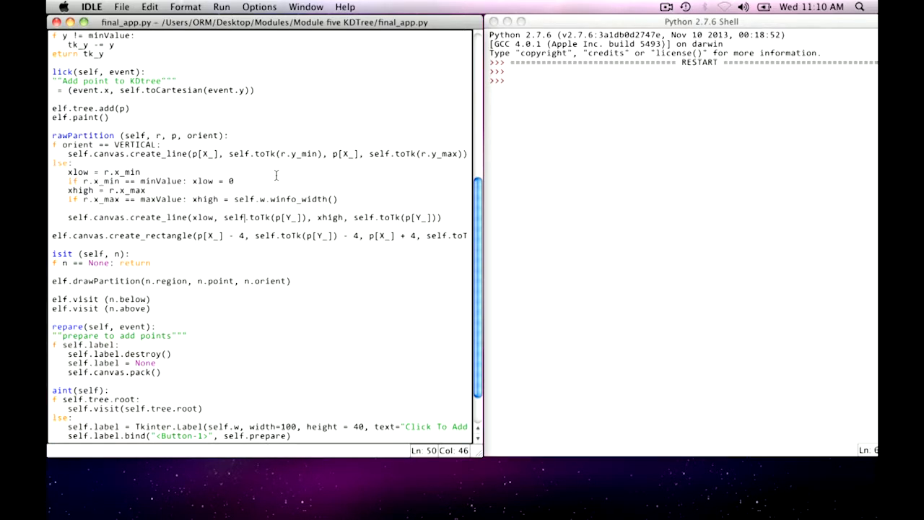
mouse_move(212, 167)
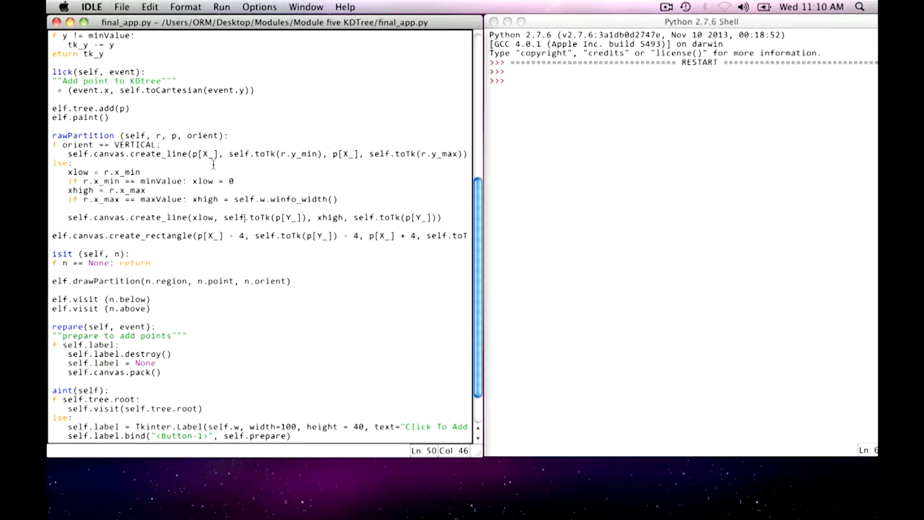
mouse_move(190, 161)
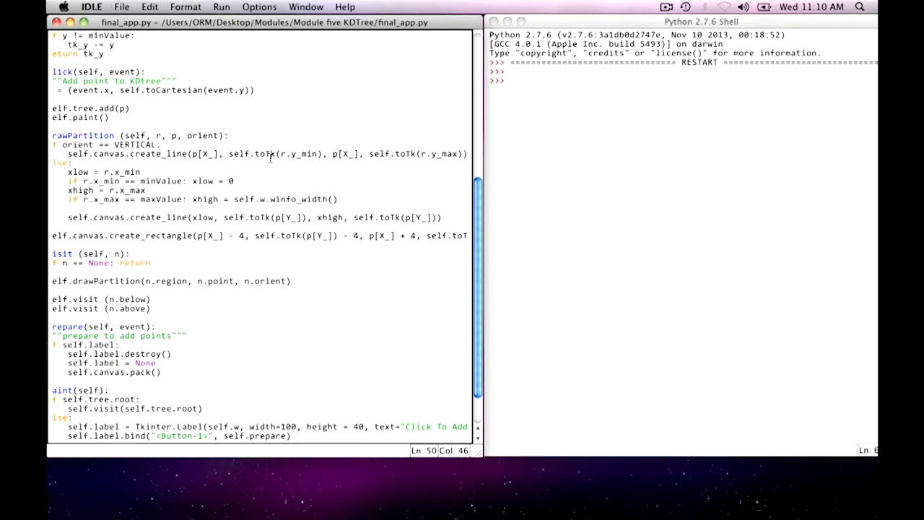
mouse_move(303, 153)
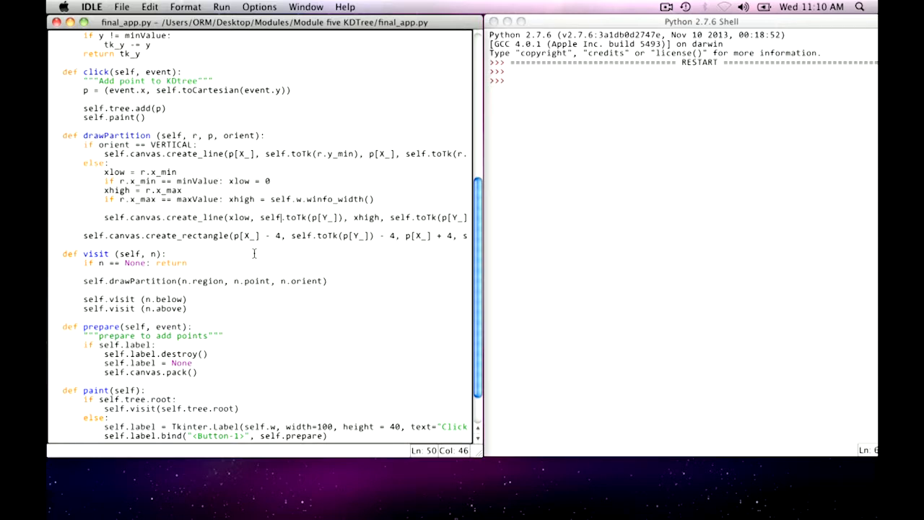
mouse_move(234, 245)
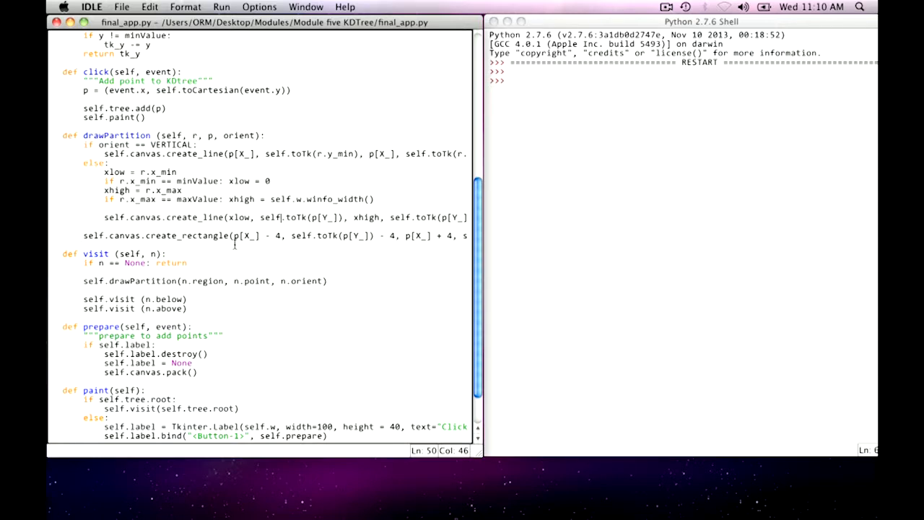
mouse_move(324, 235)
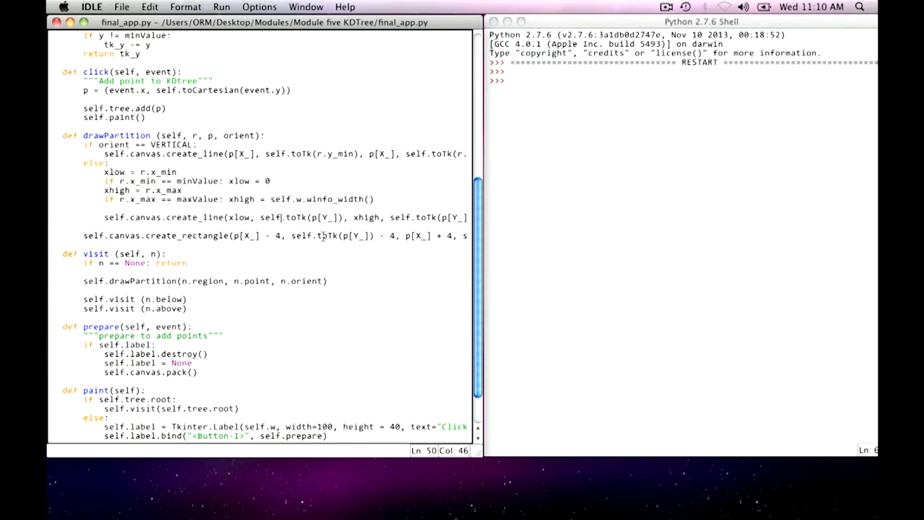
mouse_move(355, 238)
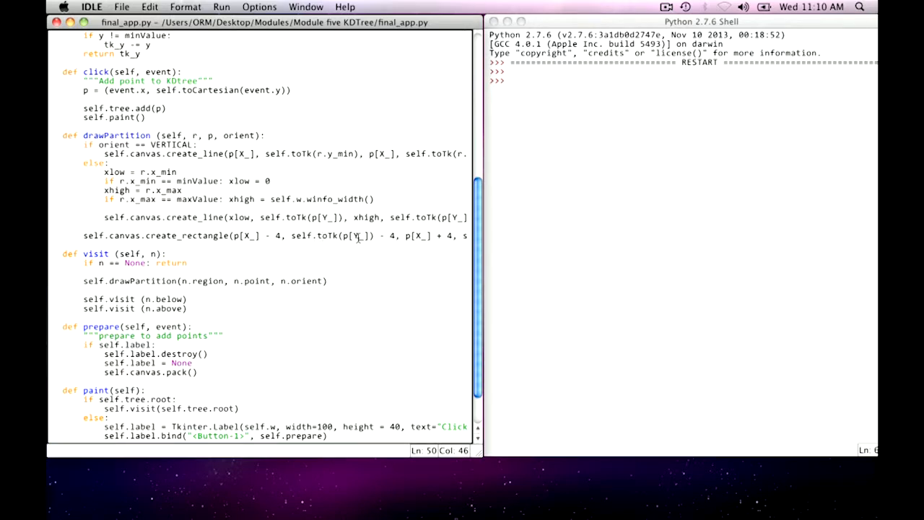
mouse_move(396, 244)
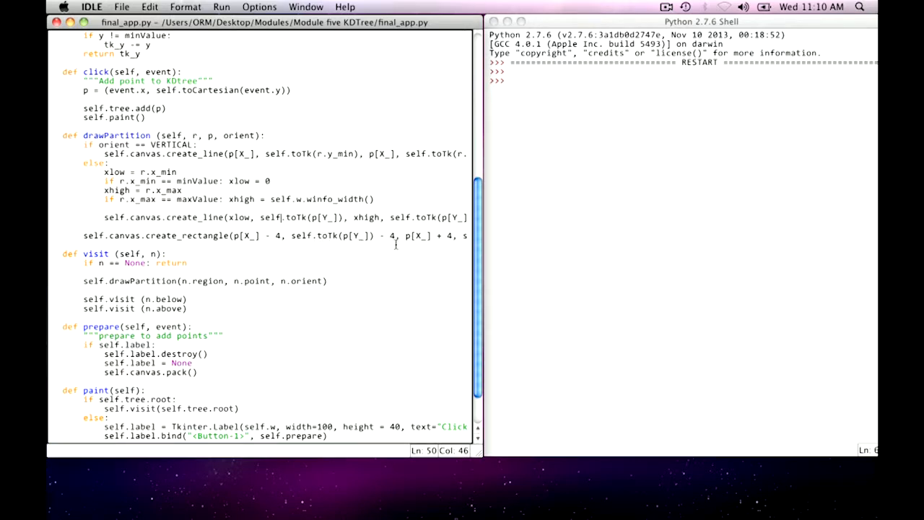
mouse_move(385, 254)
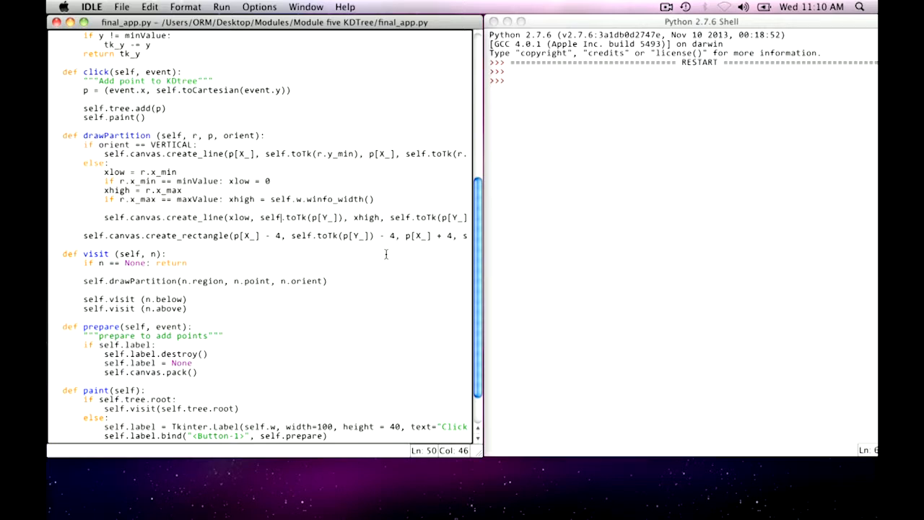
Step: Scroll to the __main__ block that launches KDTreeApp
scroll(down, 3)
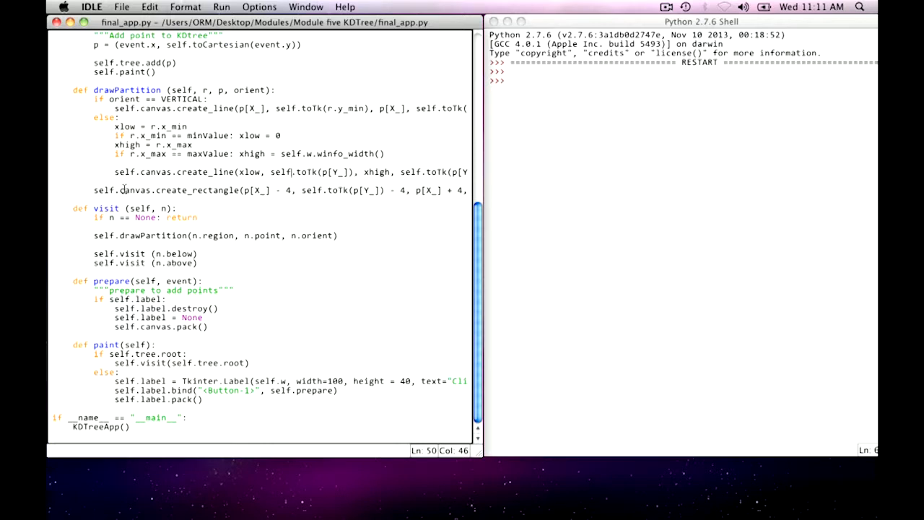
mouse_move(132, 92)
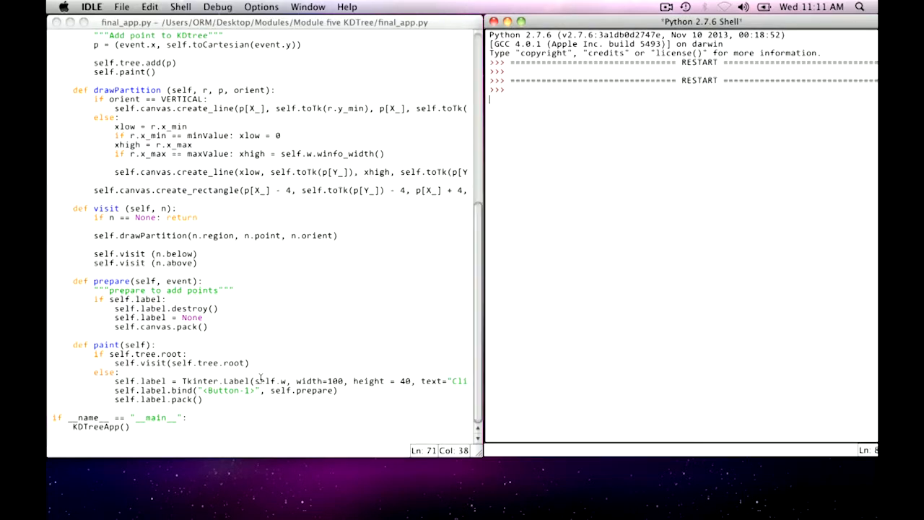
Step: Rerun the module with F5, opening a fresh empty KD-tree demo window
key(F5)
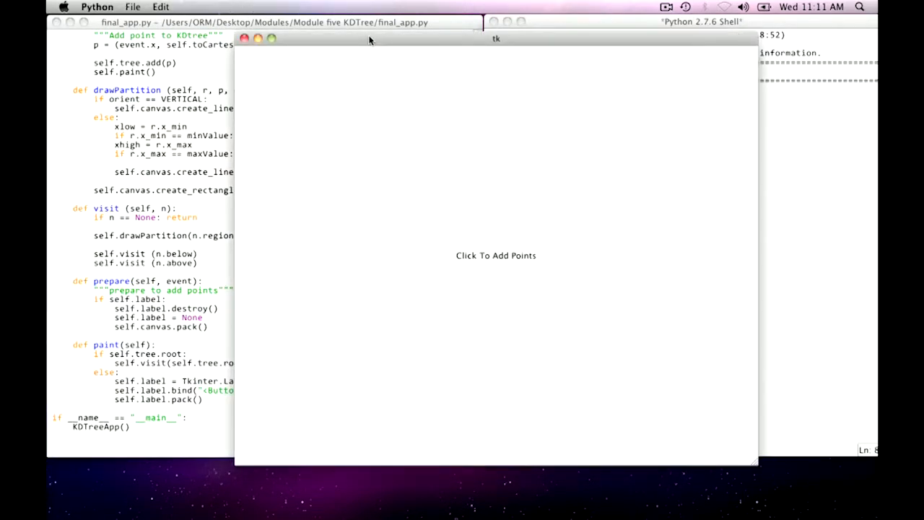
mouse_move(505, 180)
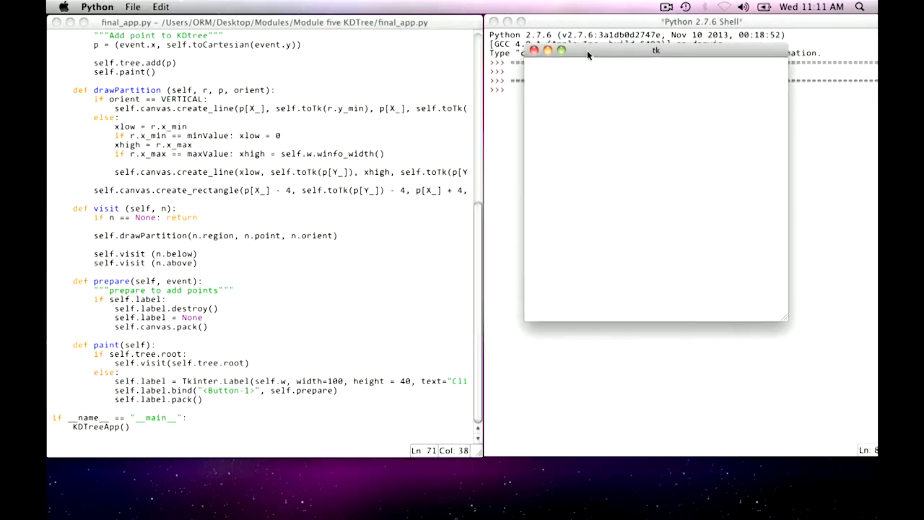
Step: Add the first point to the rerun demo's canvas to begin partitioning it
click(657, 174)
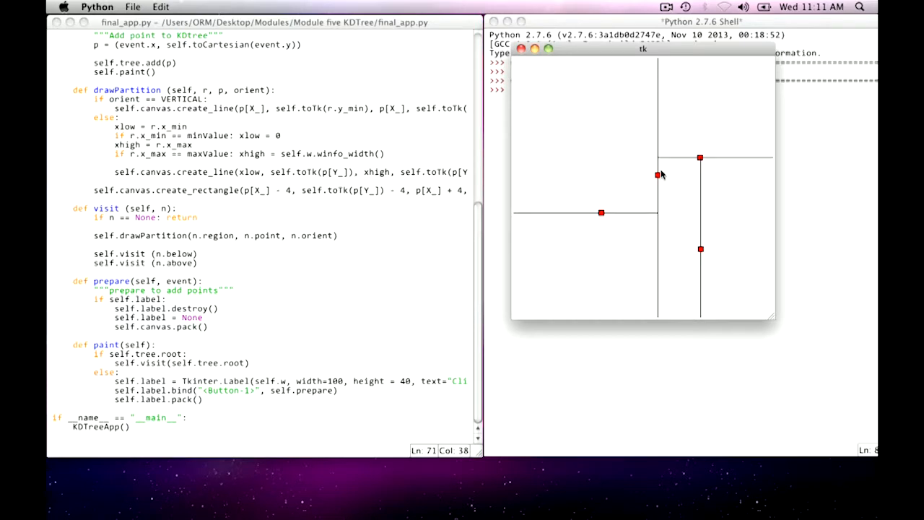
mouse_move(551, 237)
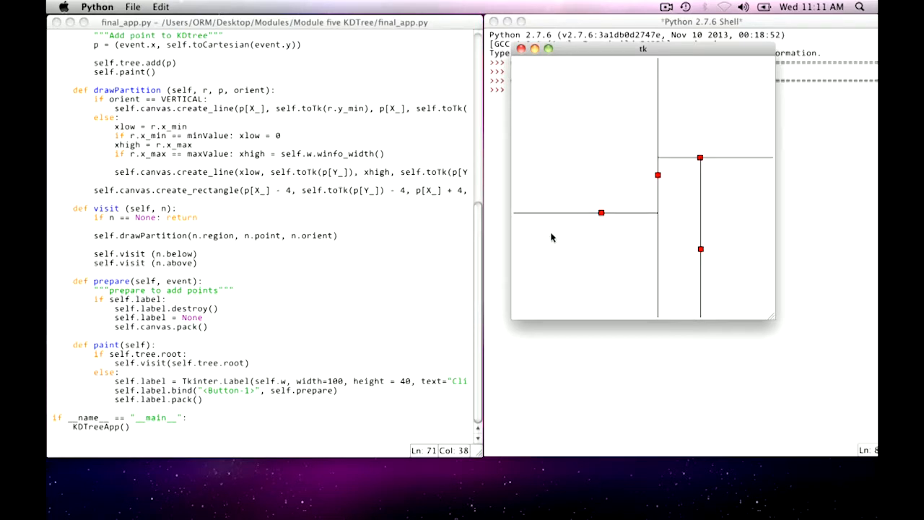
mouse_move(647, 180)
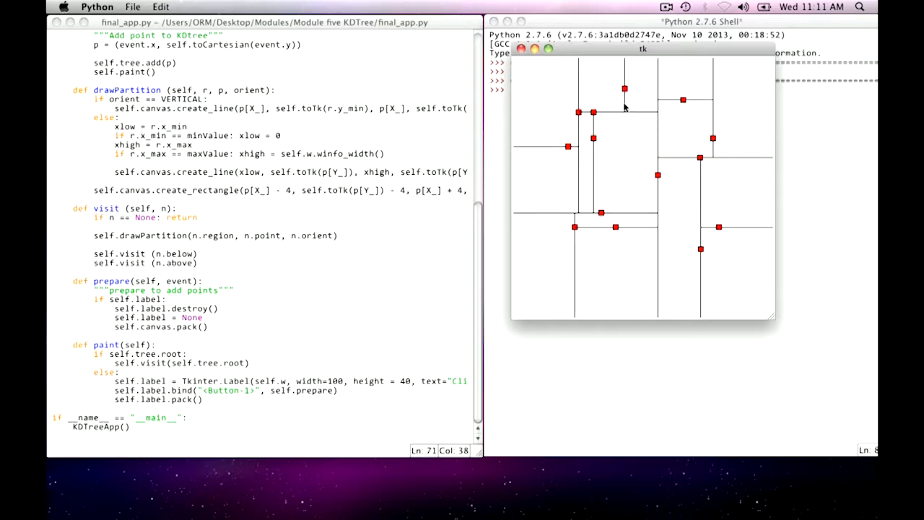
mouse_move(592, 266)
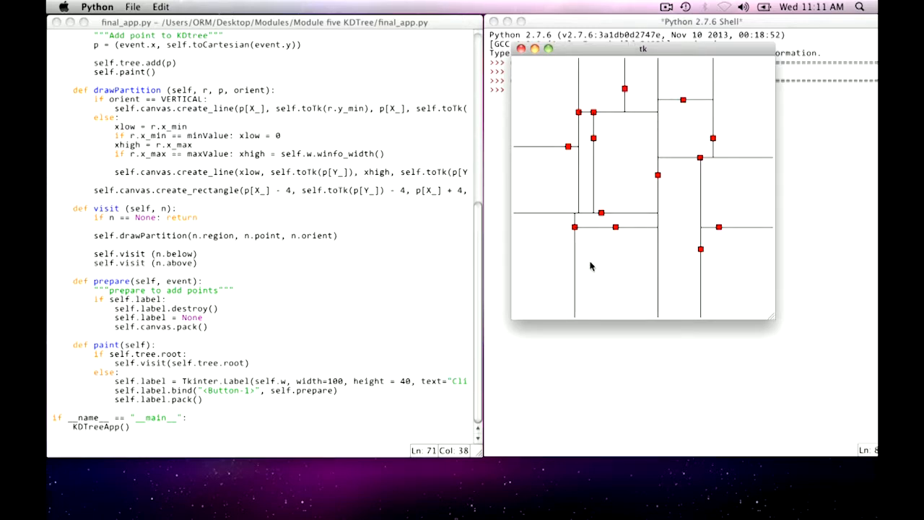
mouse_move(257, 306)
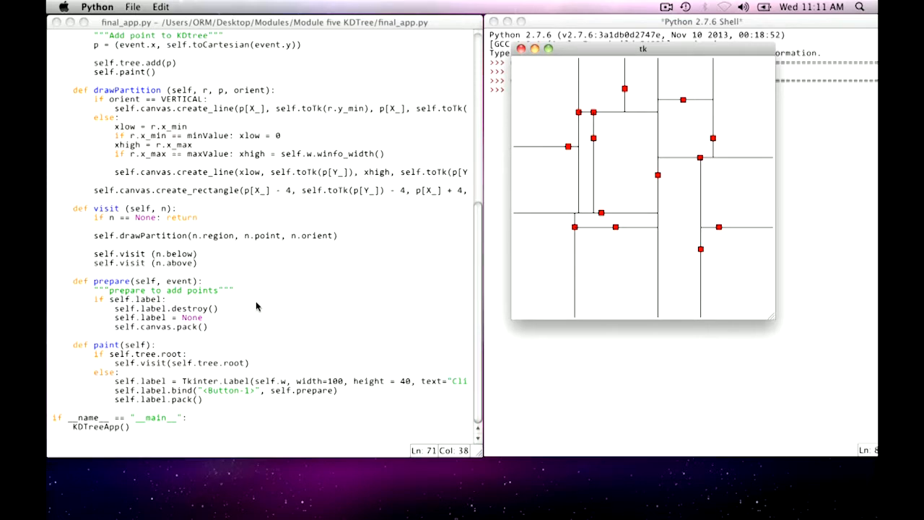